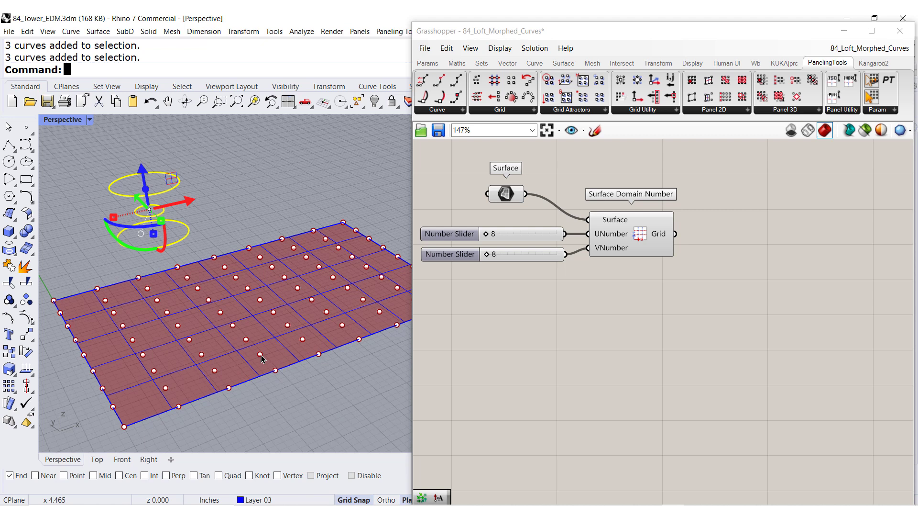
Place a PanelingTools Coordinates component from the Grid Utility list beside the grid.
left_click(631, 233)
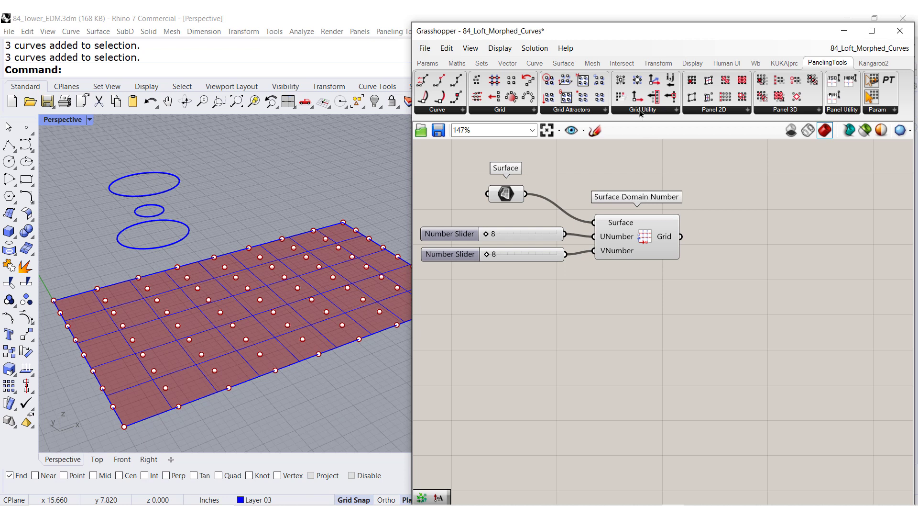
left_click(644, 109)
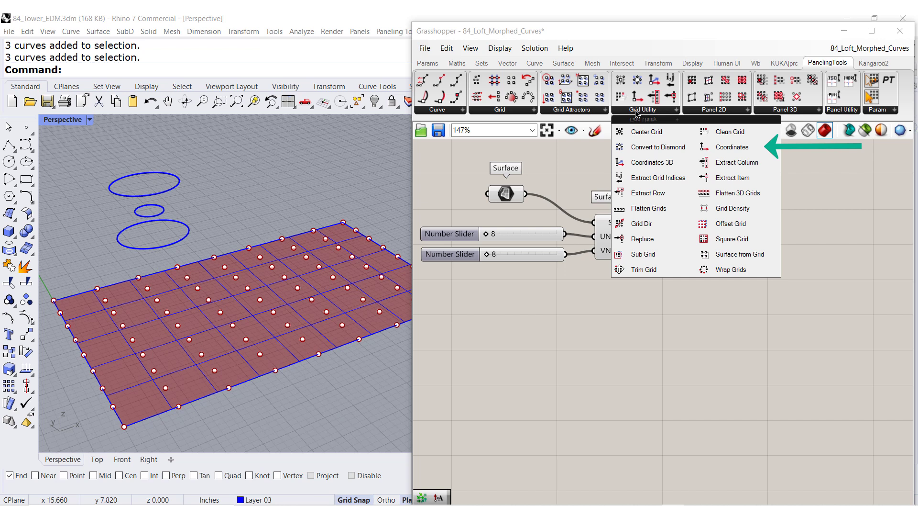
mouse_move(730, 147)
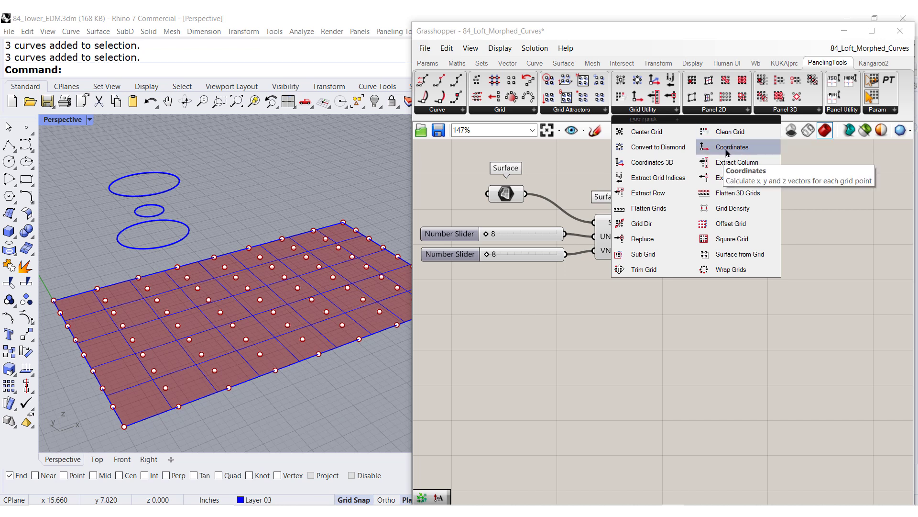
left_click(731, 147)
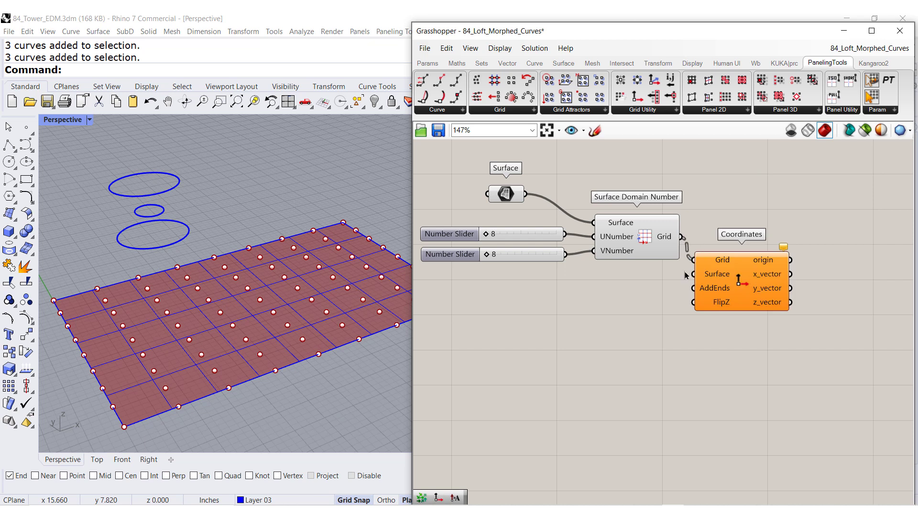
mouse_move(667, 367)
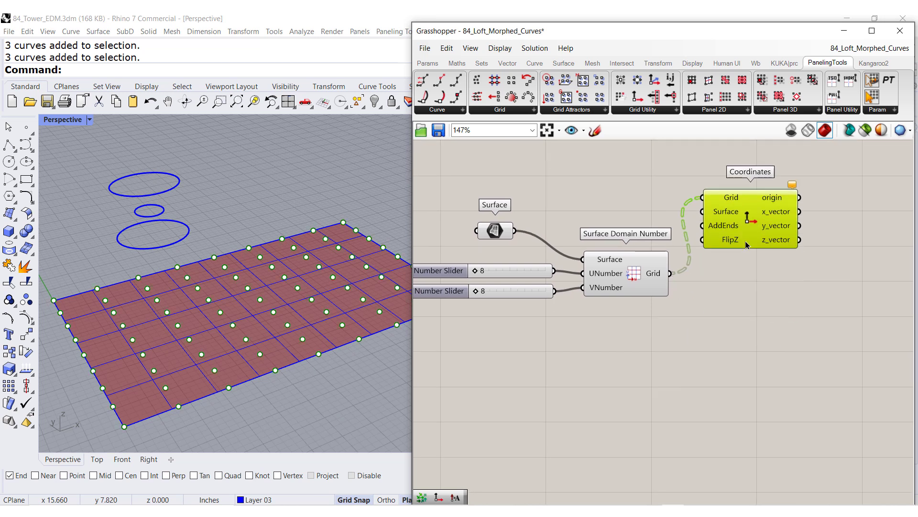
Wire the base Surface parameter into the Surface input of Coordinates.
left_click(495, 210)
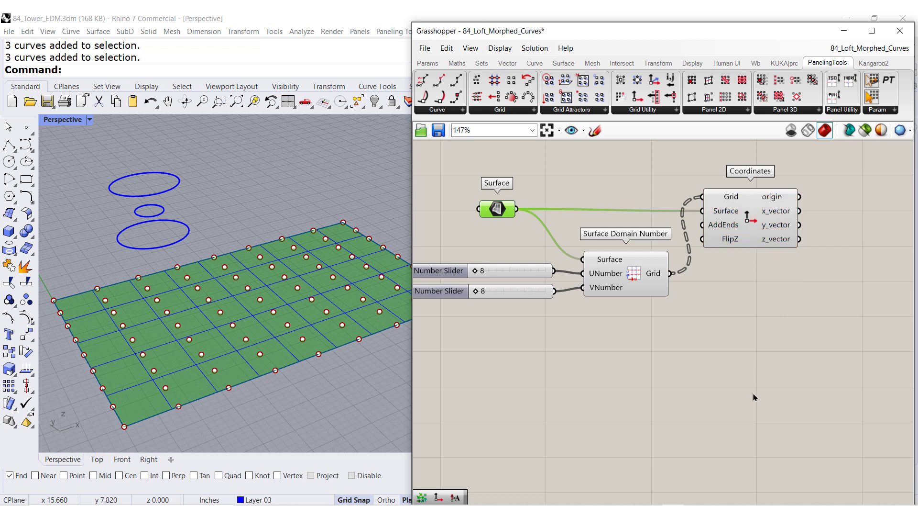
mouse_move(787, 313)
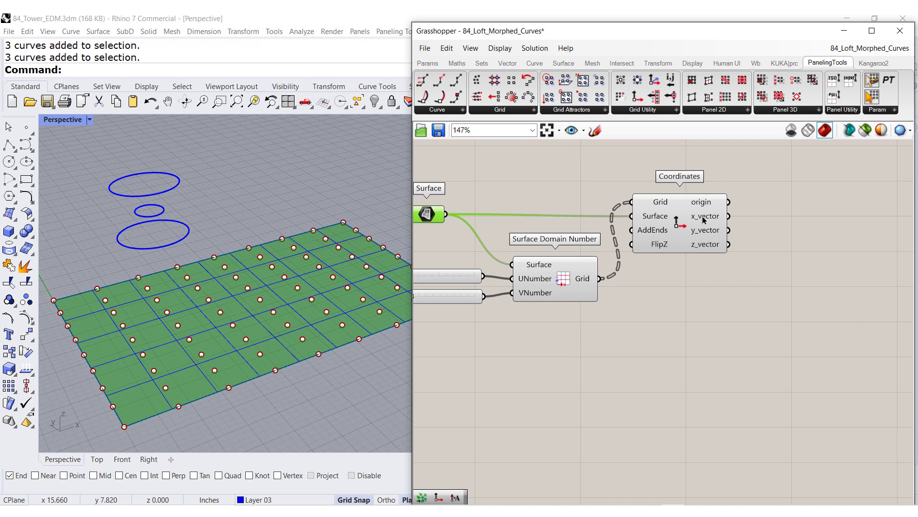
mouse_move(706, 221)
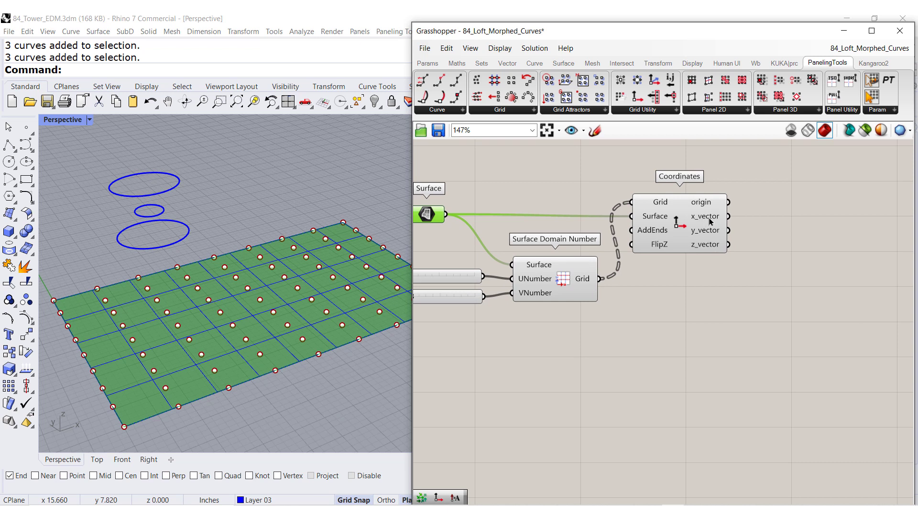
mouse_move(707, 235)
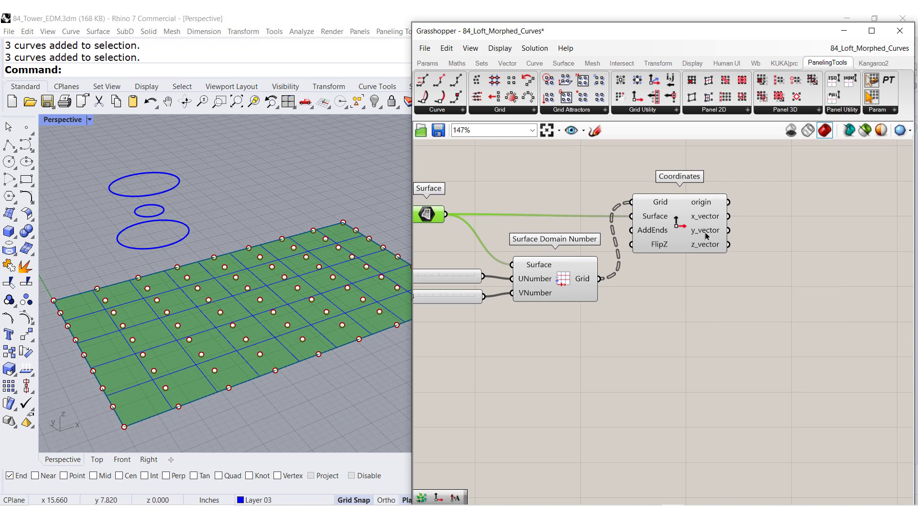
mouse_move(649, 306)
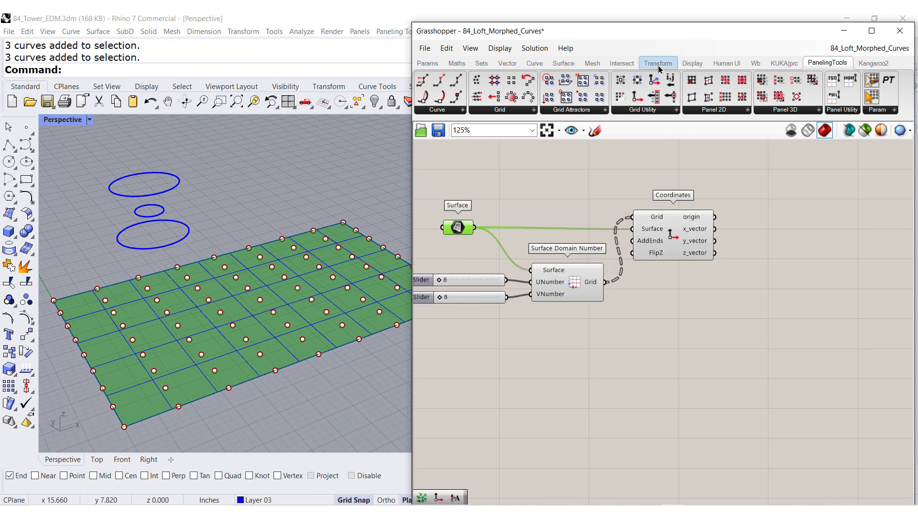
Add Move and Amplitude on the z vectors with a searched number slider for the lift.
left_click(658, 63)
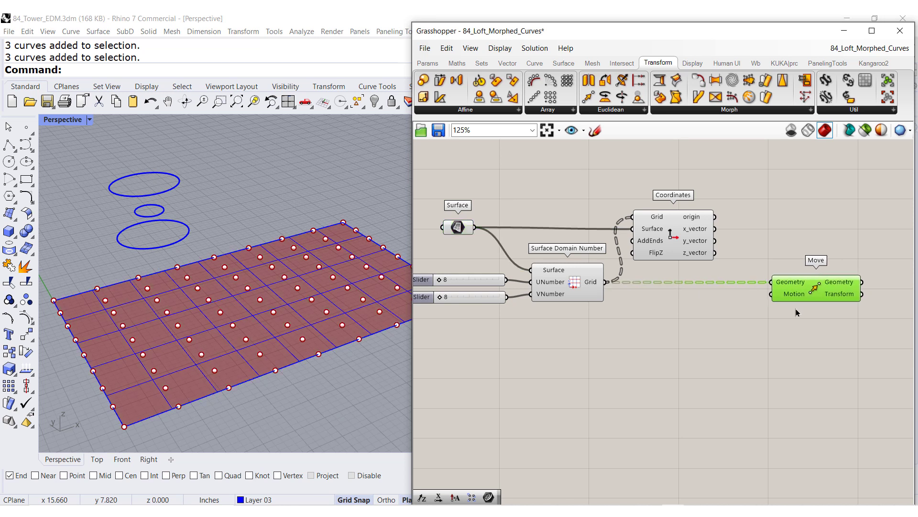
left_click(507, 63)
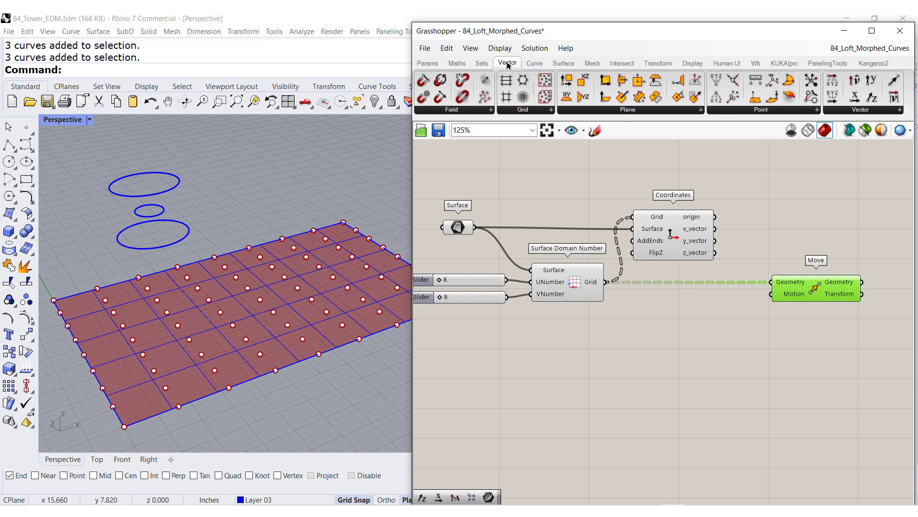
left_click(859, 109)
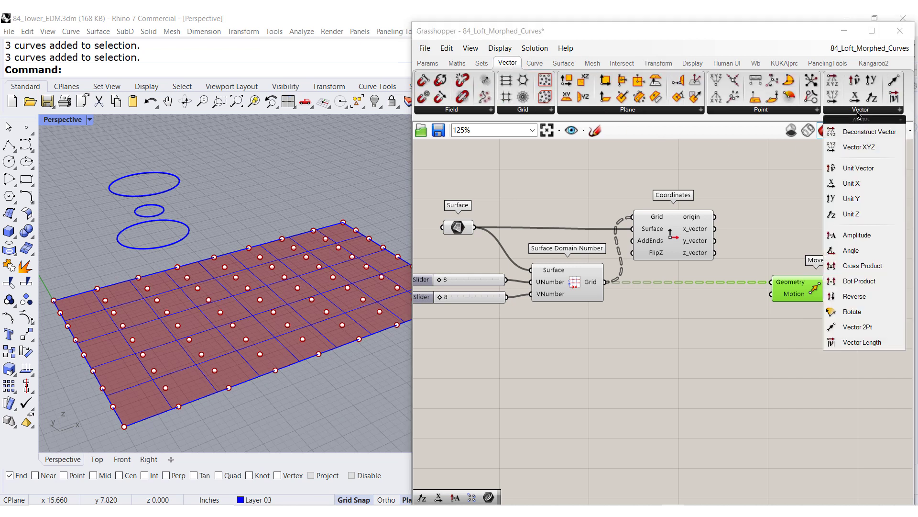
mouse_move(856, 235)
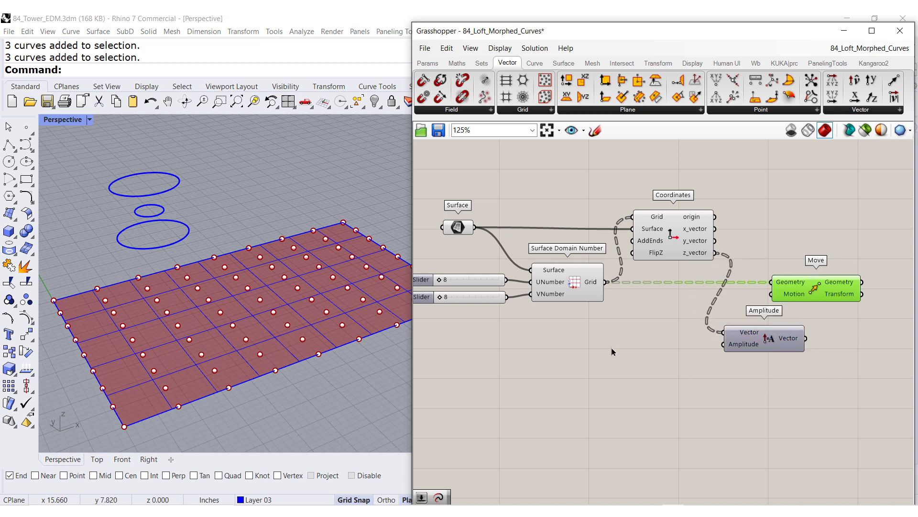
double_click(611, 351)
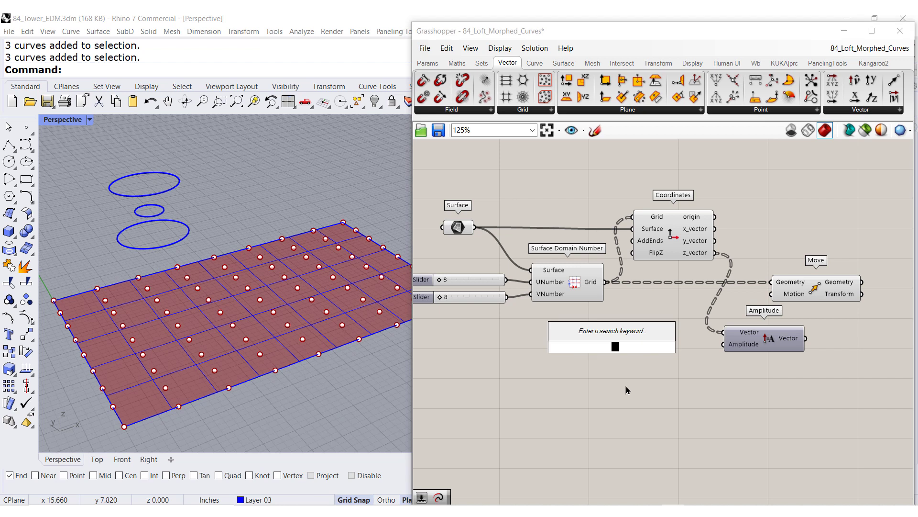
left_click(612, 330)
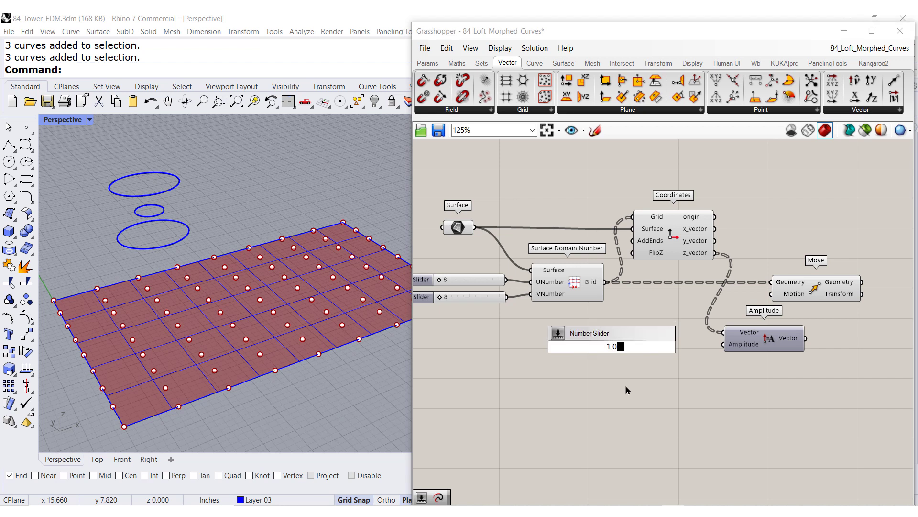
type(".5")
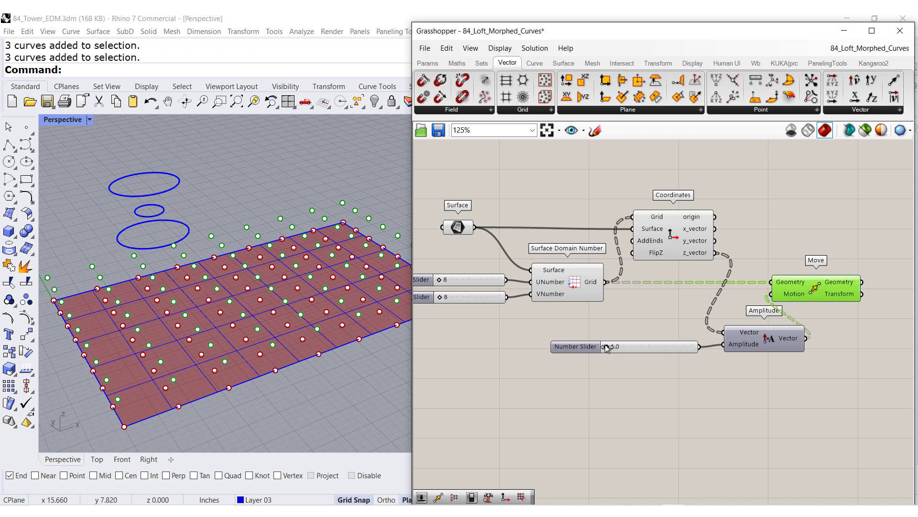
Drag the lift slider up until the copied grid sits 2.1 above the surface.
left_click_drag(610, 347, 623, 347)
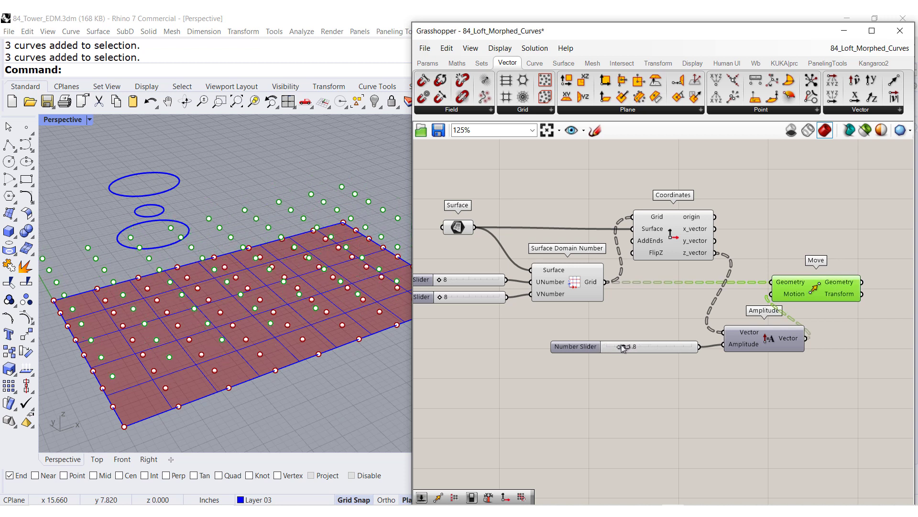
left_click_drag(624, 346, 633, 346)
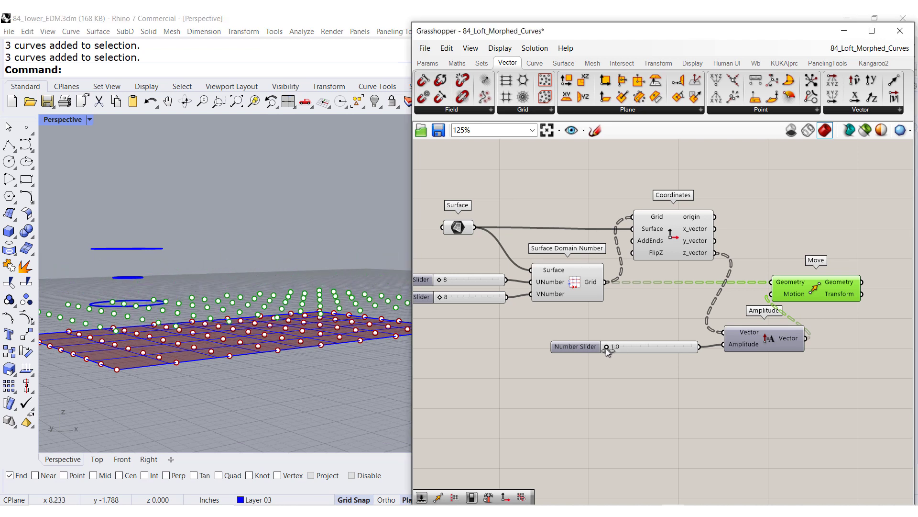
left_click_drag(609, 346, 630, 352)
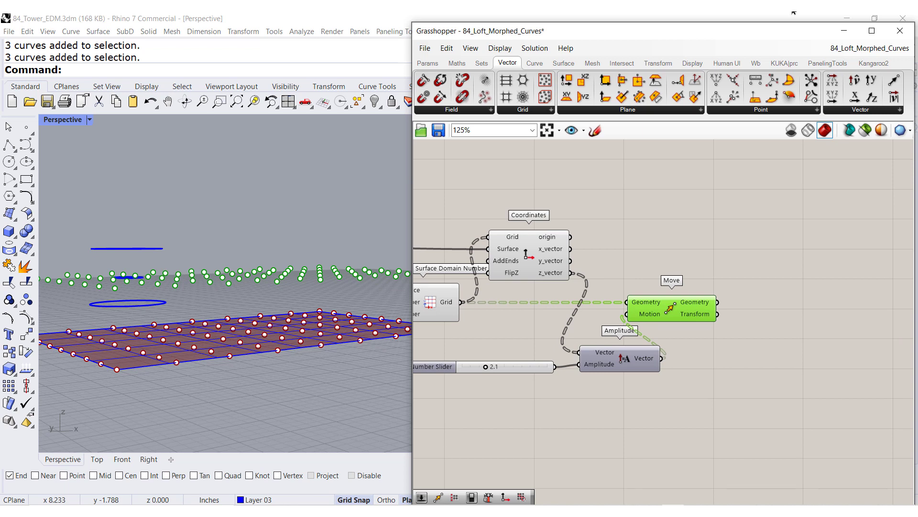
Add Morph 3D with the original grid as Grid1 and the moved grid as Grid2.
left_click(826, 63)
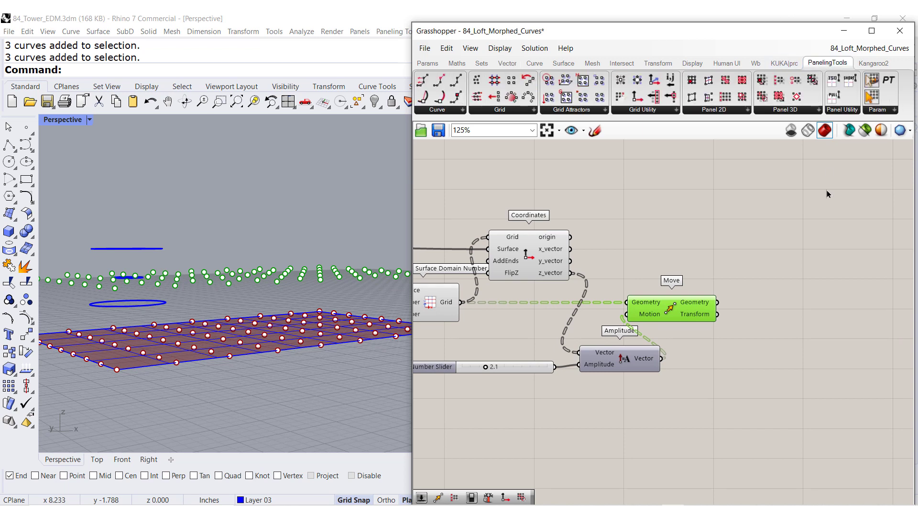
left_click(788, 110)
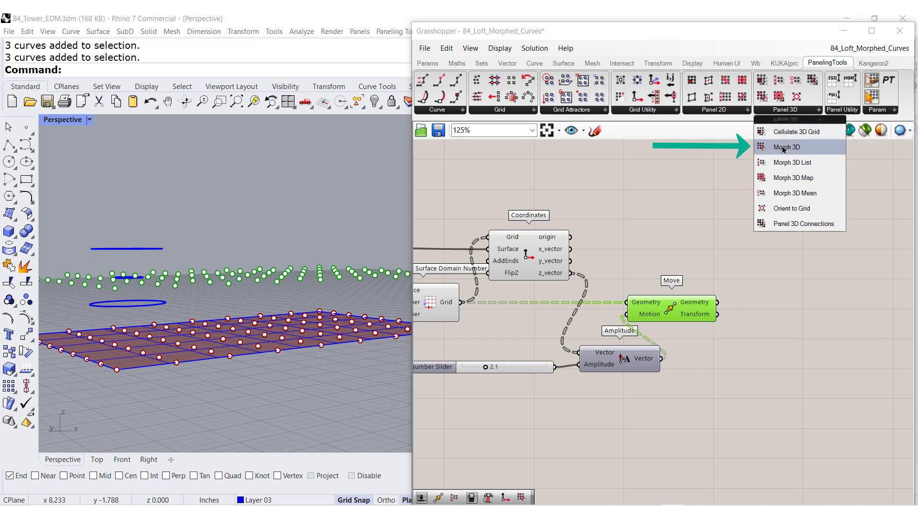
mouse_move(786, 147)
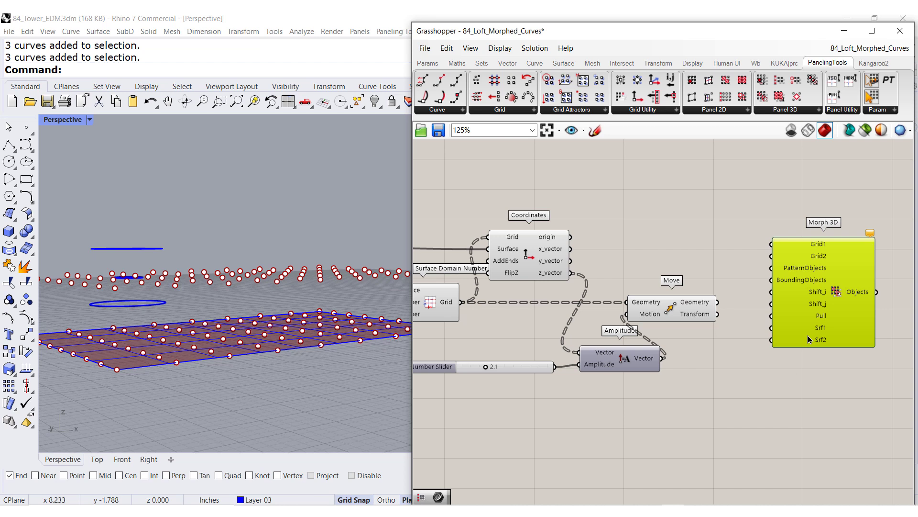
scroll("down", 3)
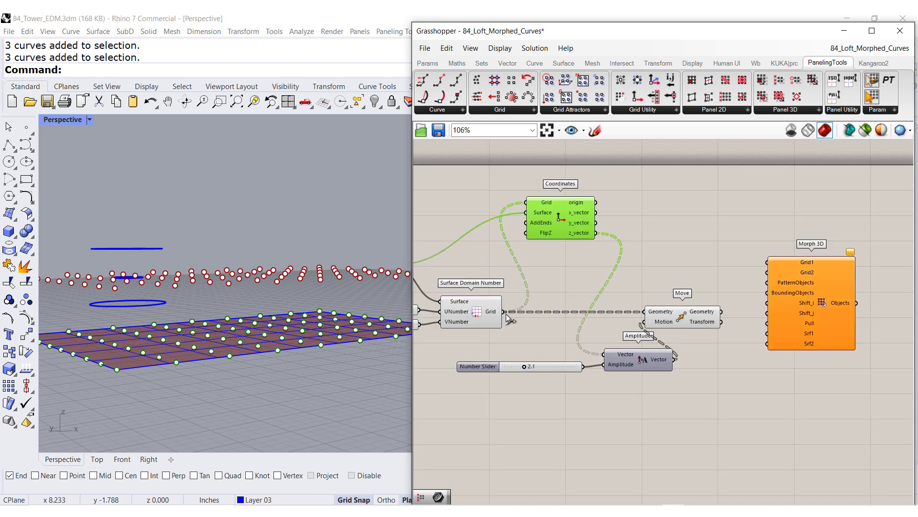
left_click_drag(505, 311, 761, 263)
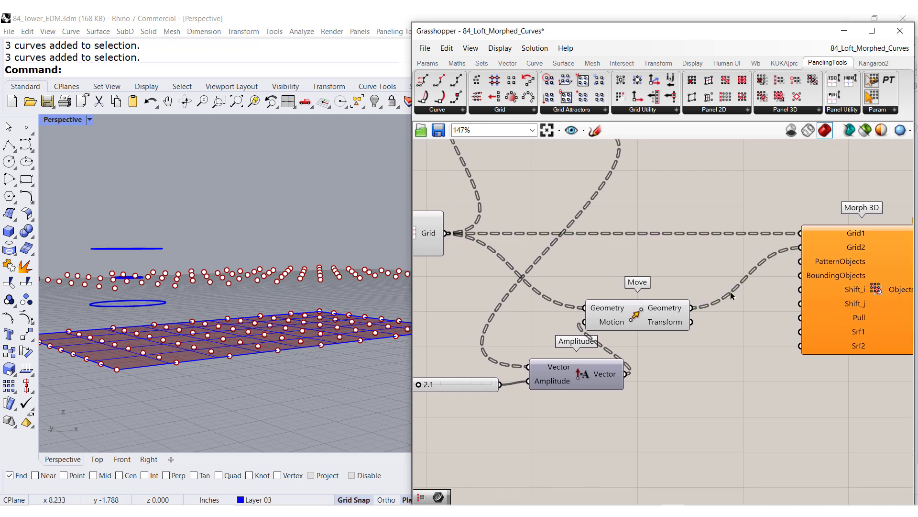
scroll("down", 3)
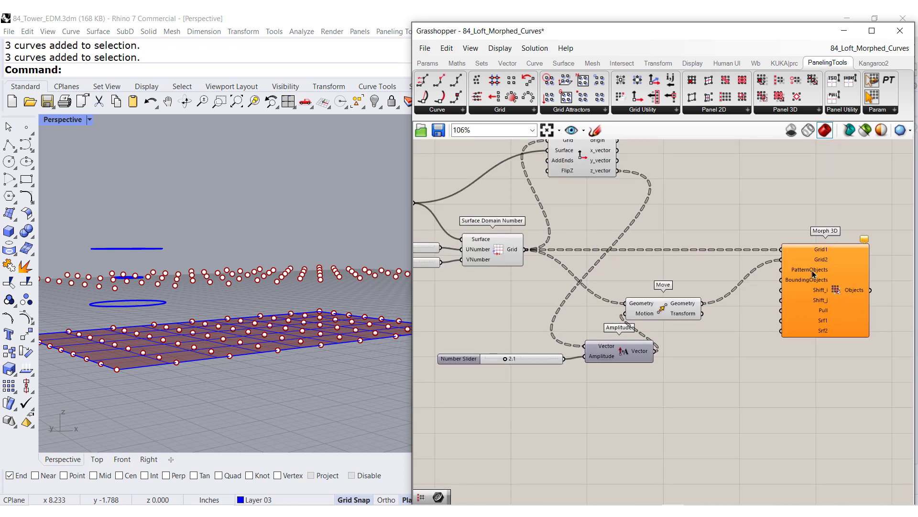
mouse_move(811, 269)
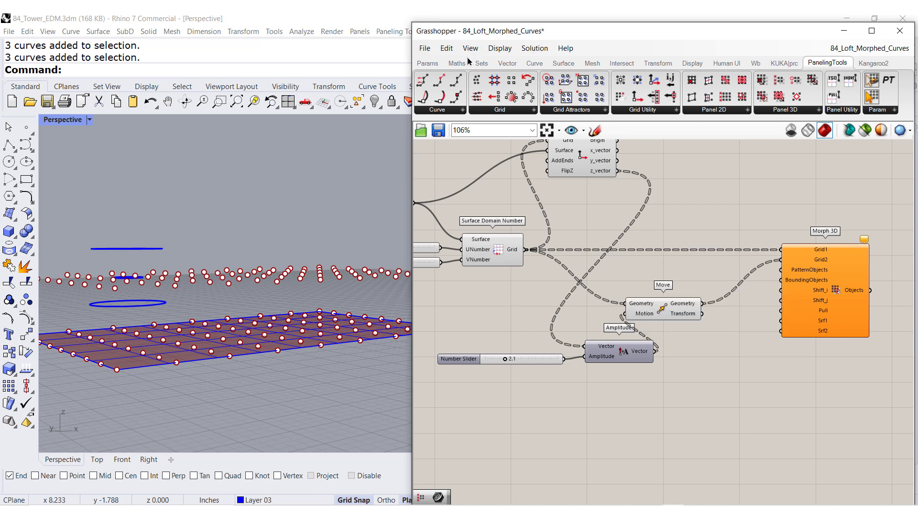
Feed the referenced circles as Morph 3D pattern and read 3 branches of 64 in a Param Viewer.
left_click(427, 63)
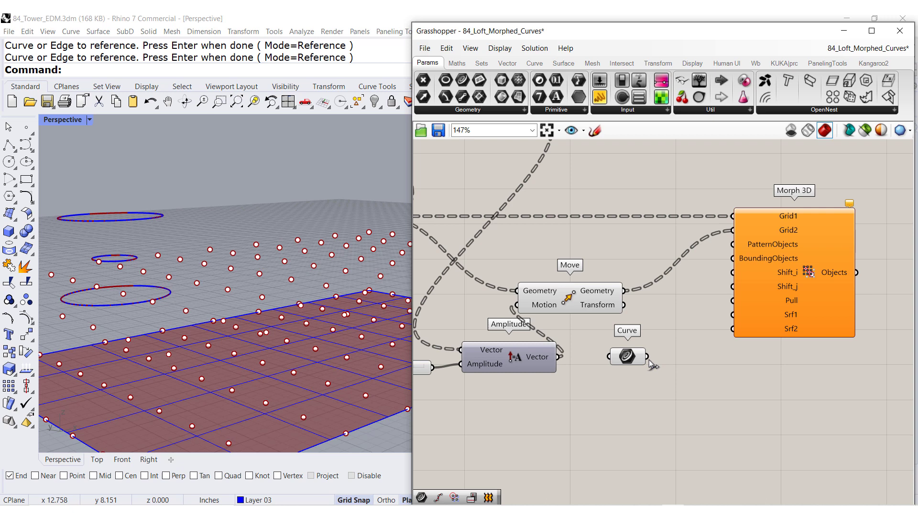
left_click_drag(644, 356, 730, 244)
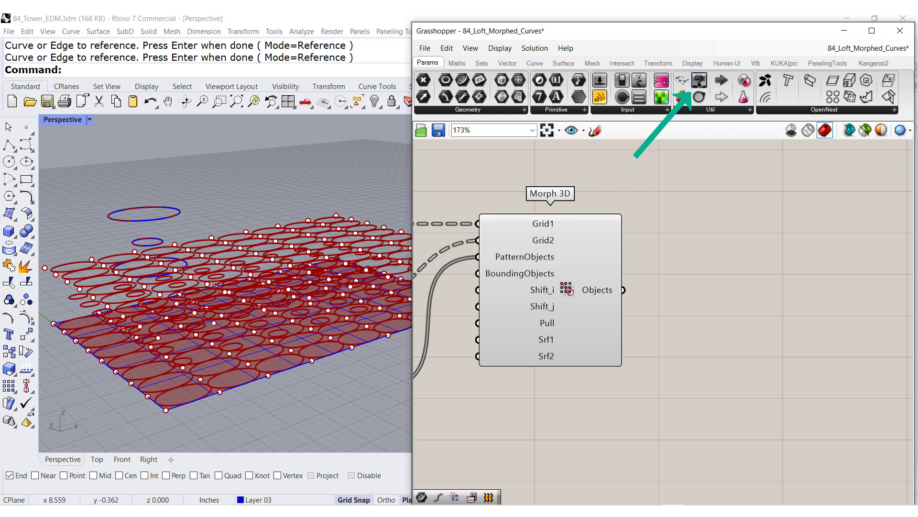
left_click(699, 81)
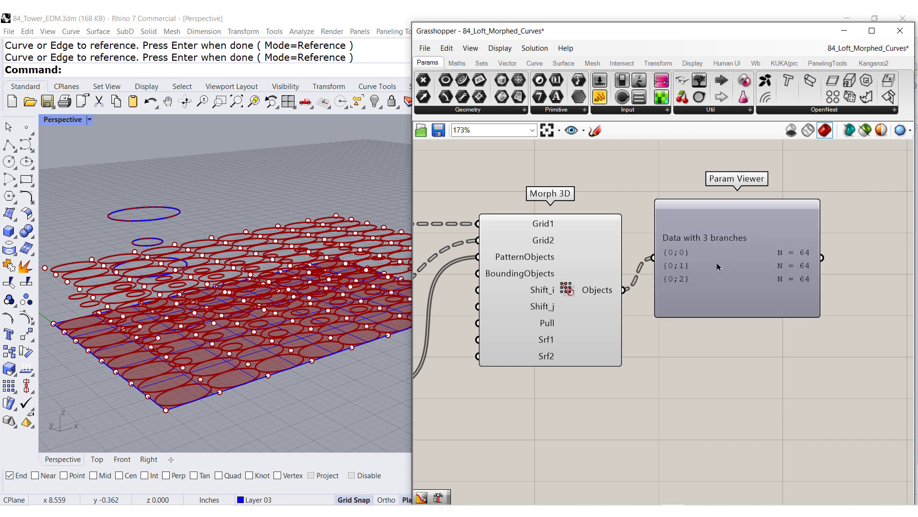
scroll("up", 3)
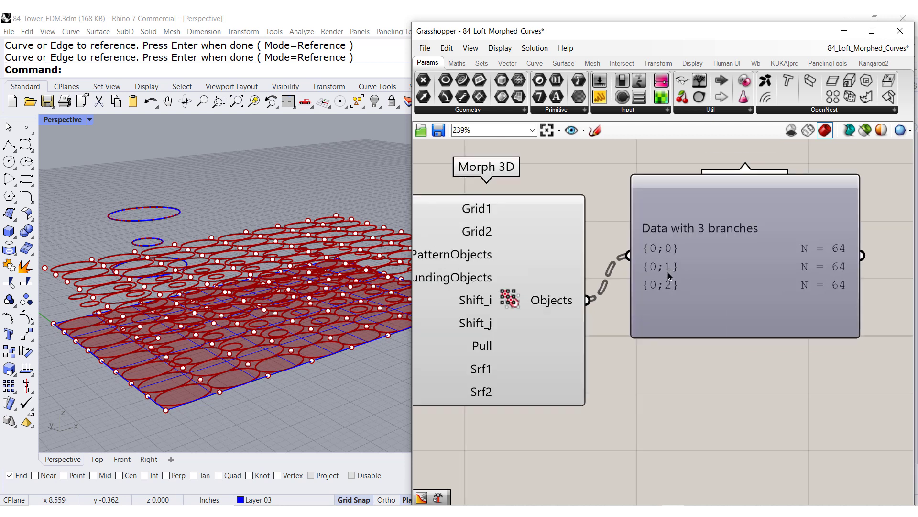
mouse_move(667, 285)
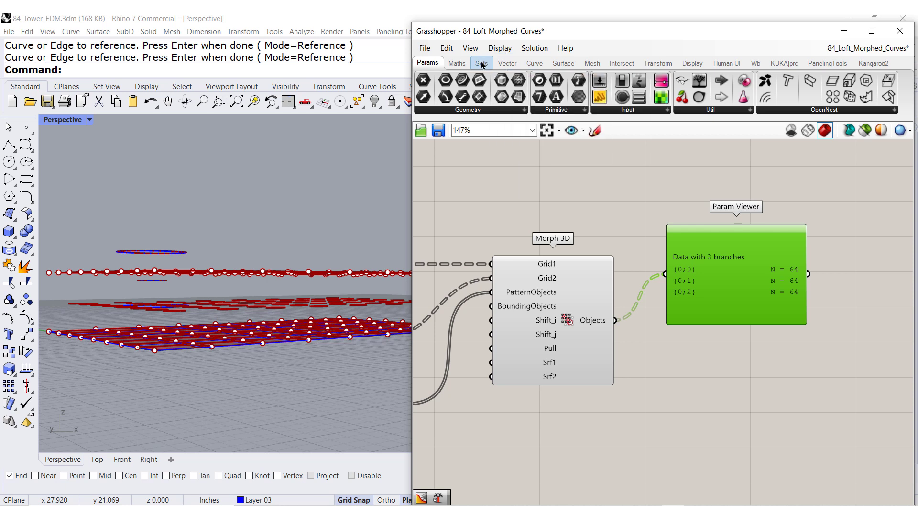
Flip Matrix the morphed curves into 64 branches of 3 and scroll a second Param Viewer.
left_click(482, 63)
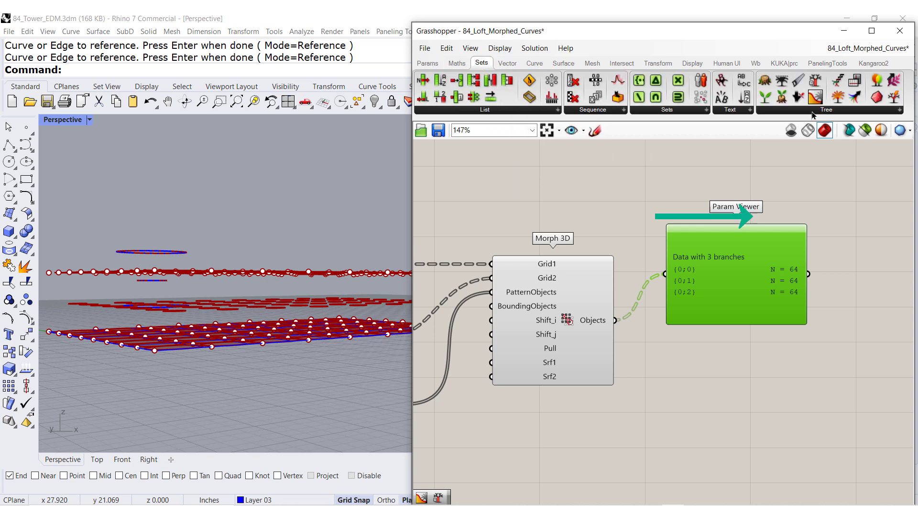
left_click(826, 109)
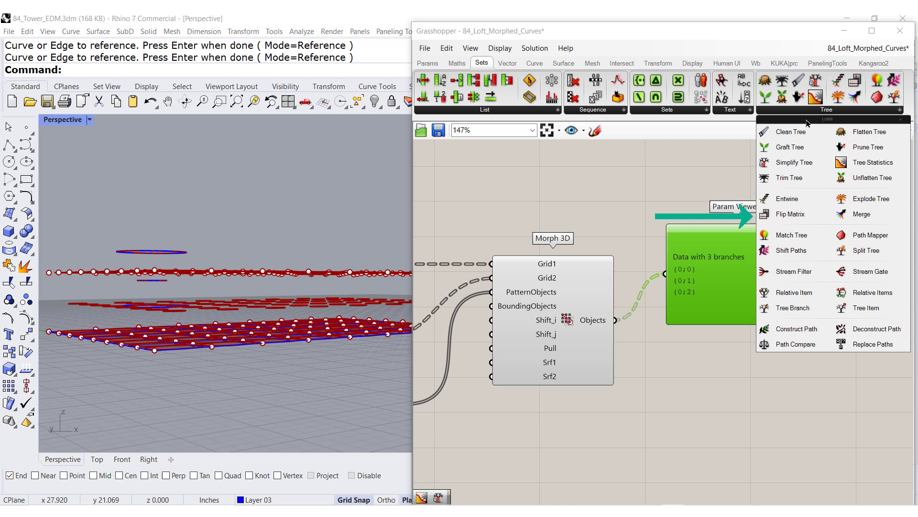
mouse_move(790, 213)
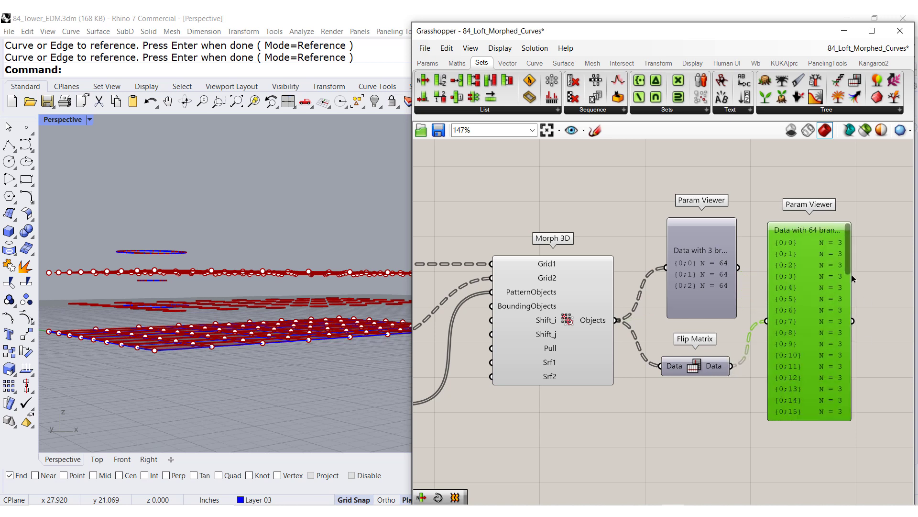
scroll("down", 3)
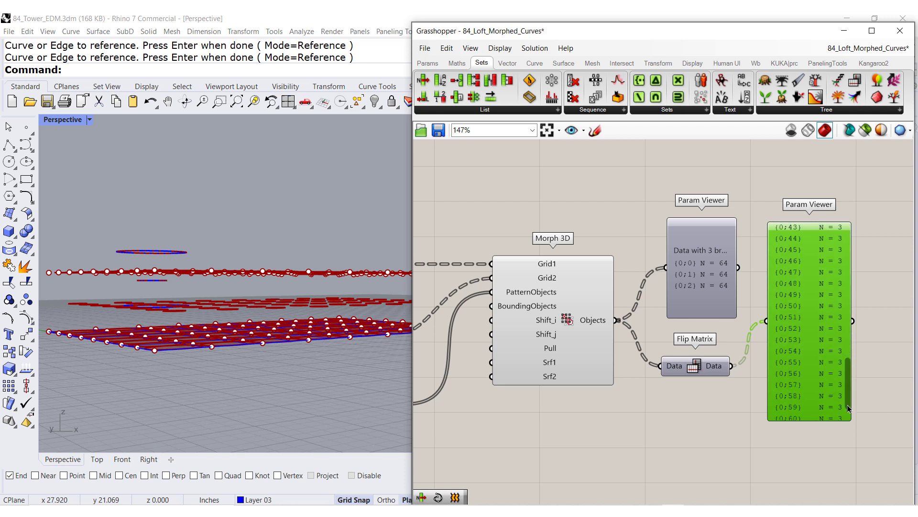
scroll("down", 3)
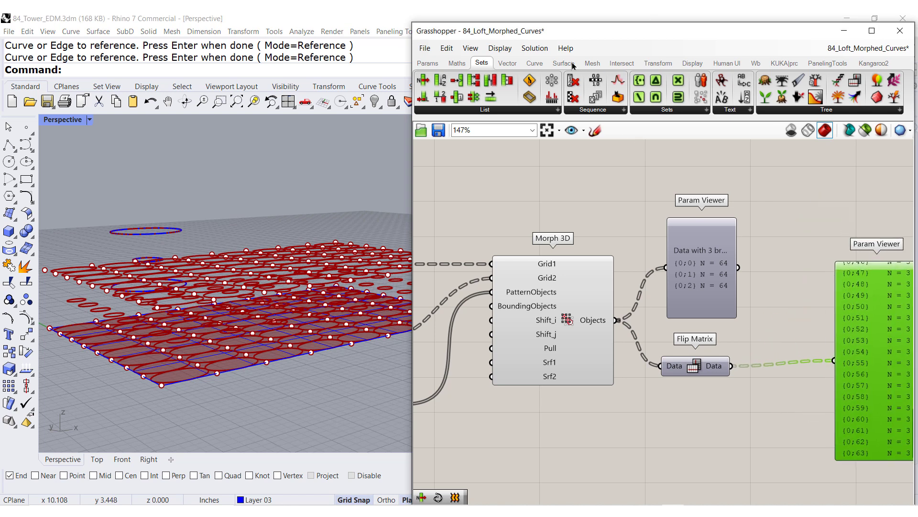
Route Flip Matrix through Simplify Tree into Loft to make the hourglass surfaces.
left_click(562, 63)
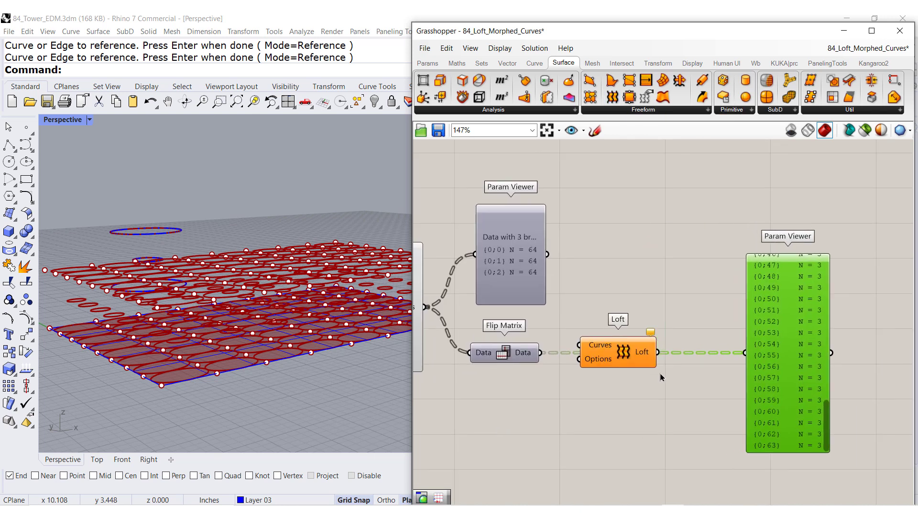
left_click_drag(618, 351, 681, 383)
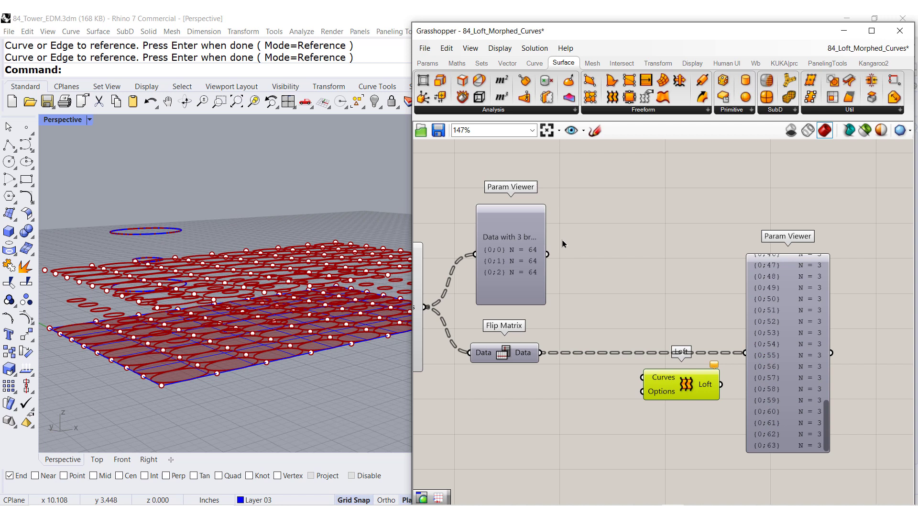
left_click(481, 63)
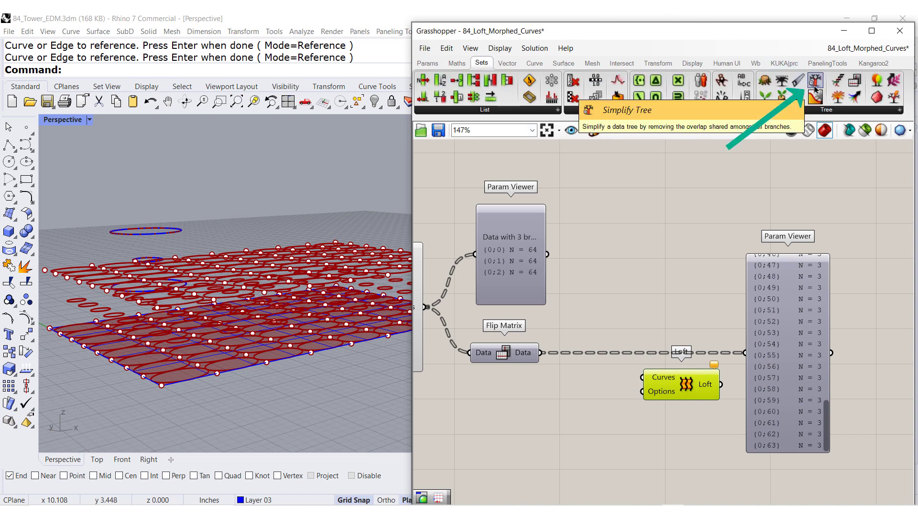
left_click(815, 81)
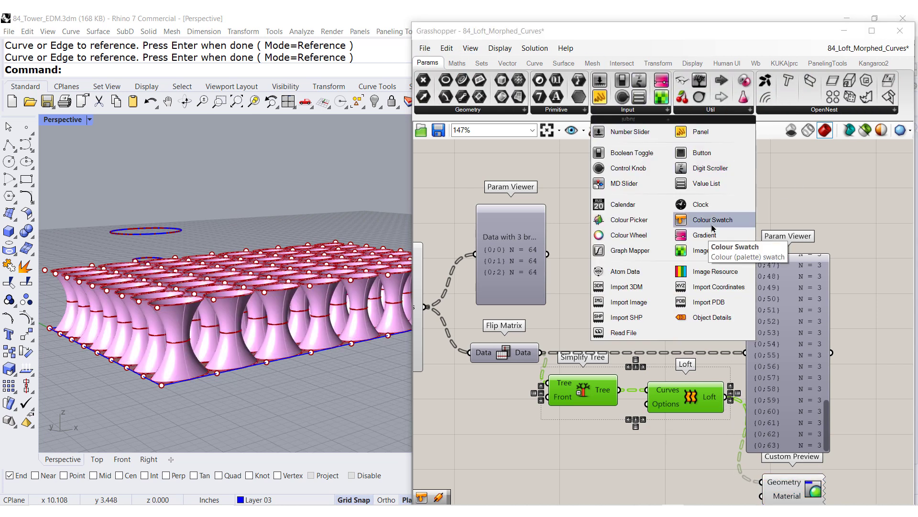
Add a green Colour Swatch as the Custom Preview material for the lofts.
left_click(711, 219)
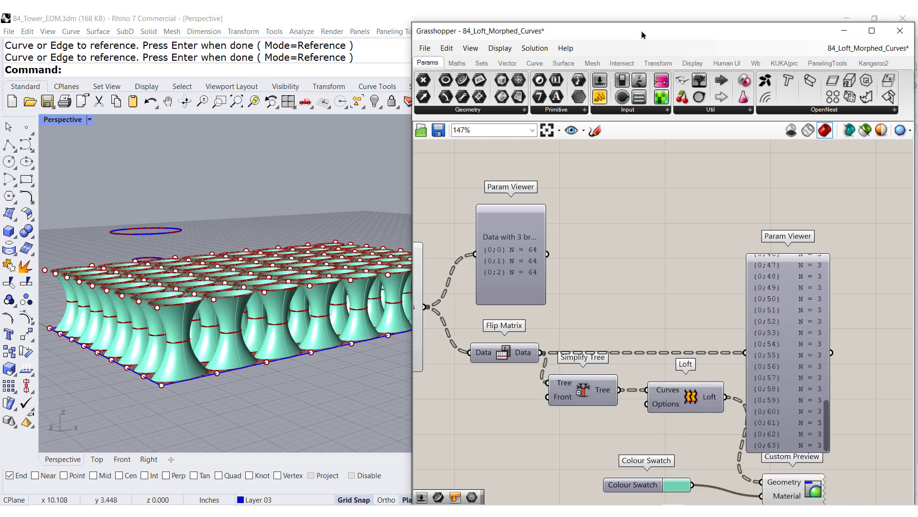
scroll("down", 3)
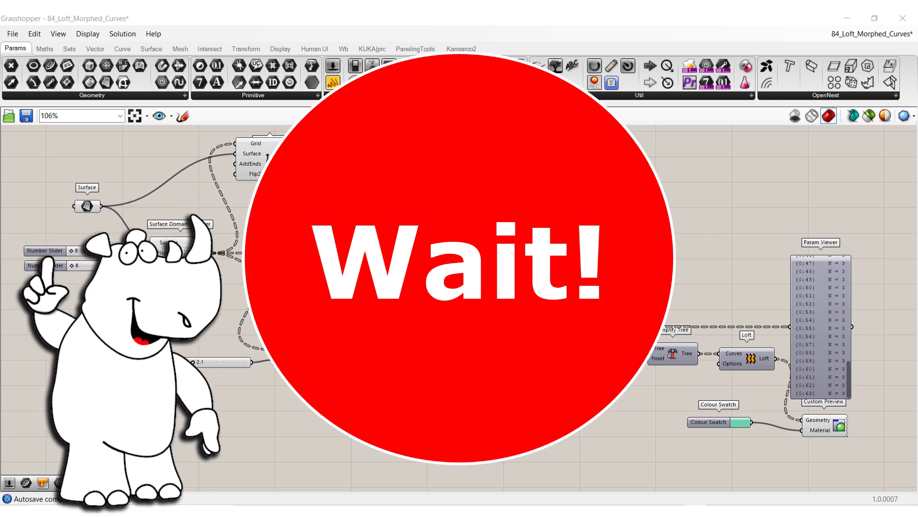
Place Random Attraction from Grid Attractors plus a new number slider on the canvas.
left_click(414, 49)
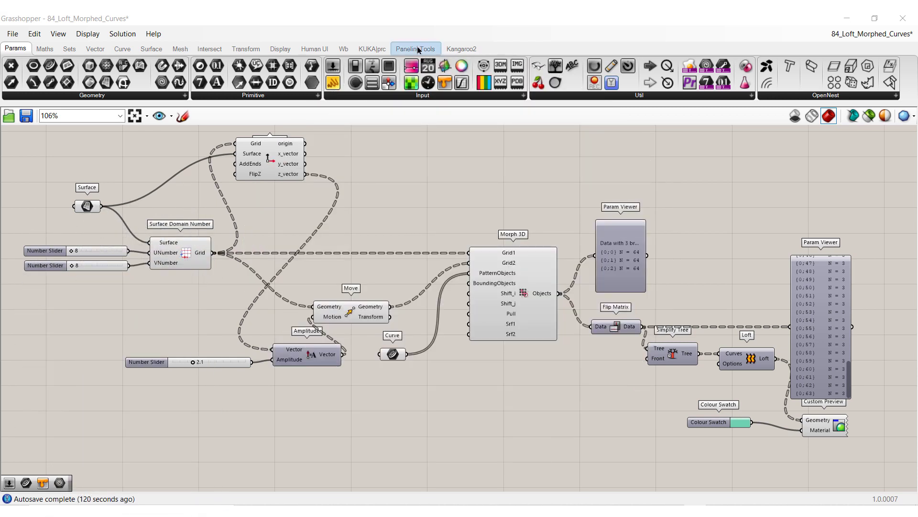
left_click(415, 48)
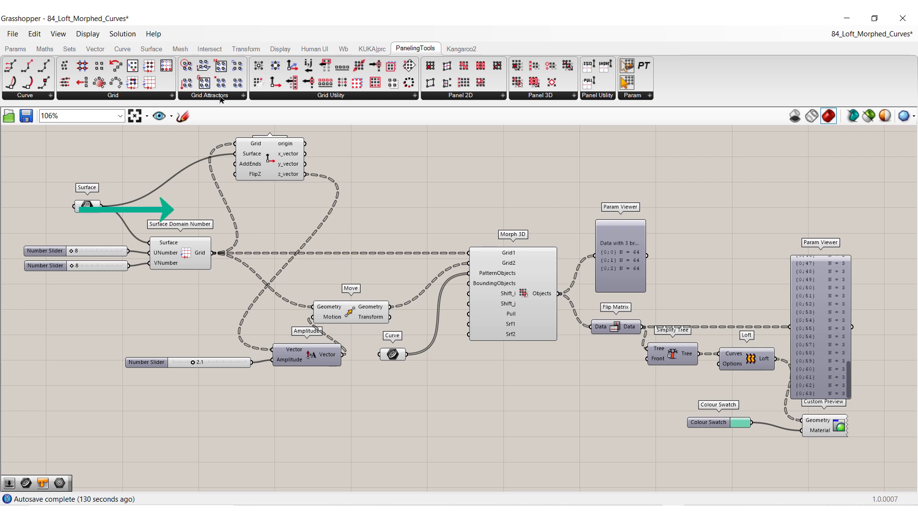
left_click(209, 96)
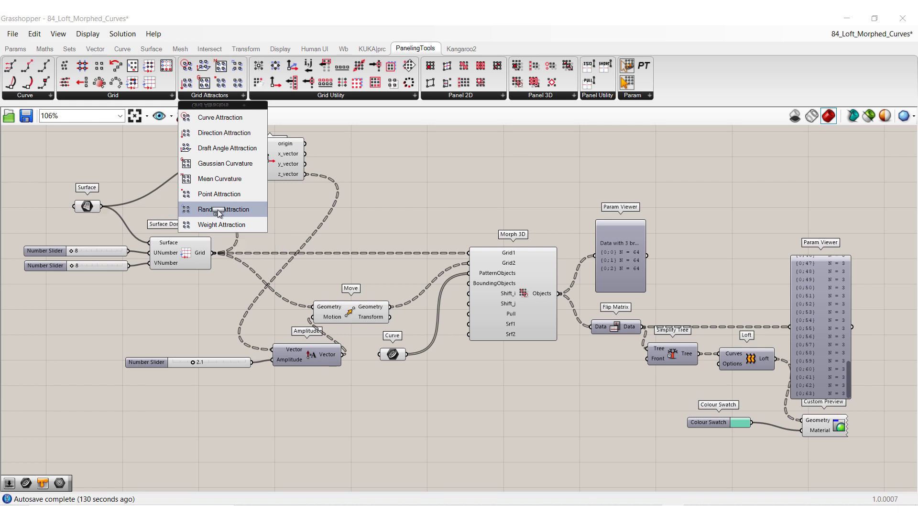
left_click(219, 210)
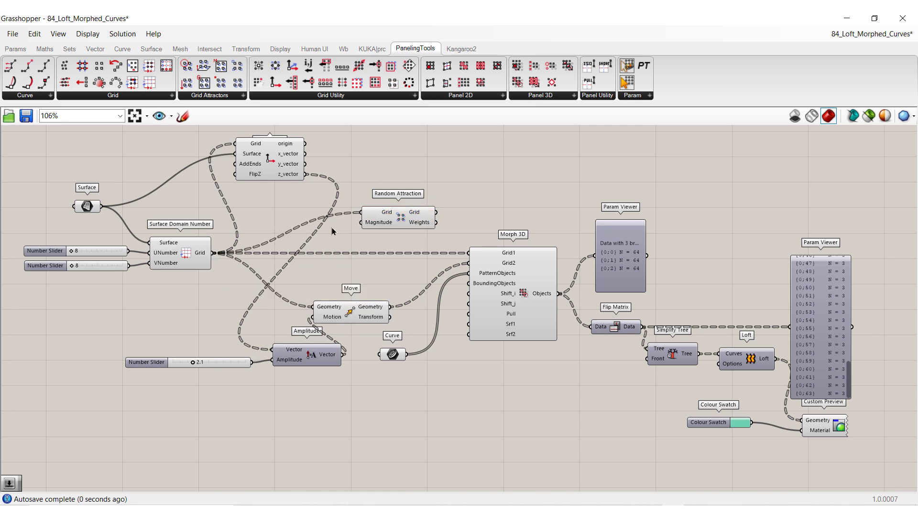
mouse_move(268, 232)
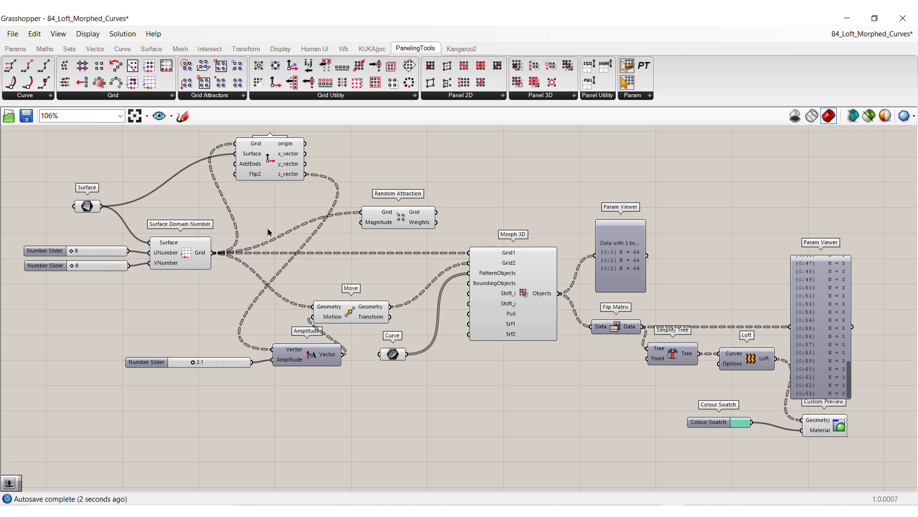
double_click(267, 211)
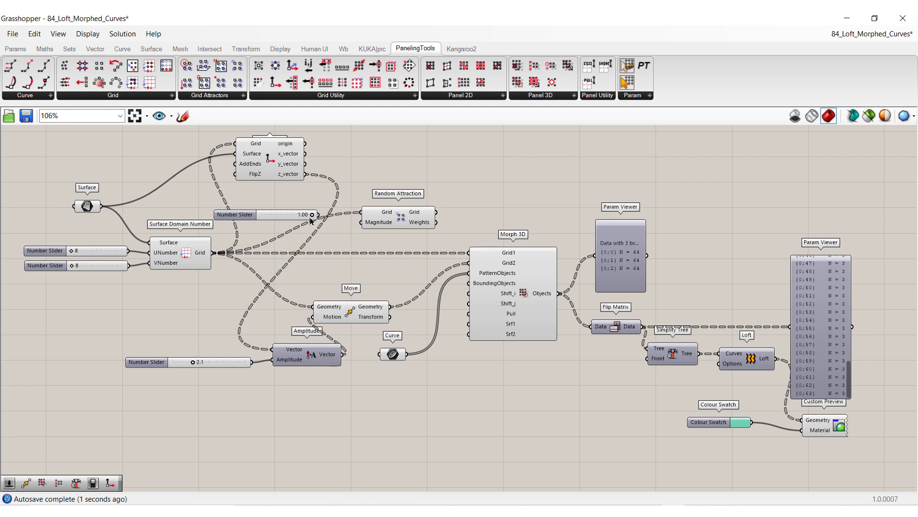
Wire the 0.00 slider into the Magnitude input of Random Attraction.
left_click_drag(309, 214, 260, 214)
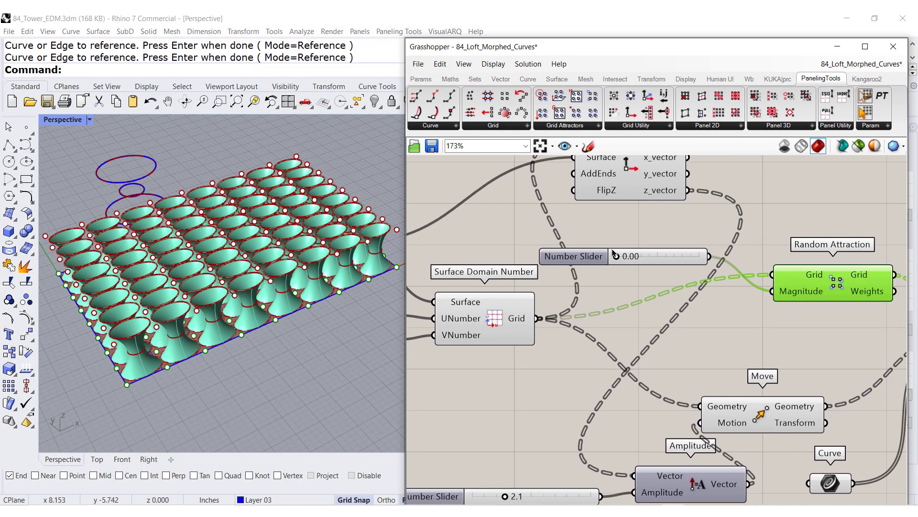
Sweep the Random Attraction Magnitude slider up and down, settling it at 0.47 to distort the hourglasses.
left_click_drag(624, 256, 630, 256)
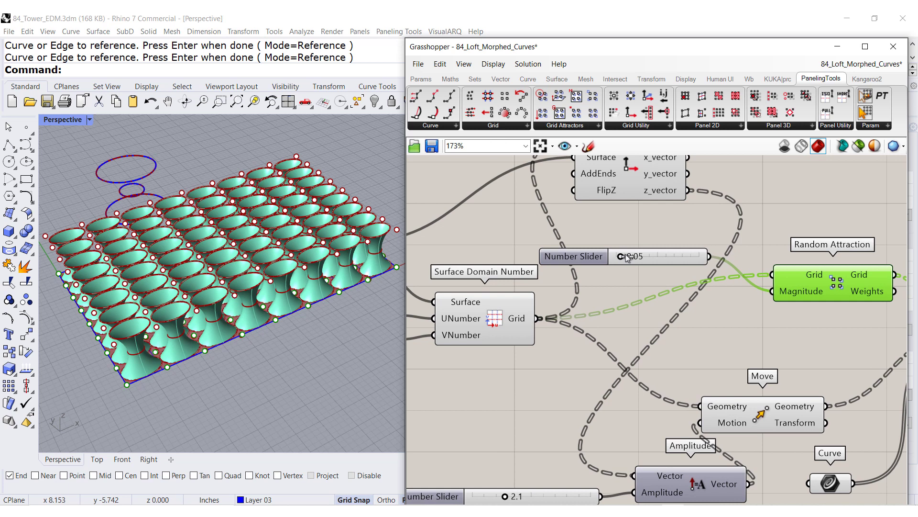
left_click_drag(618, 256, 657, 256)
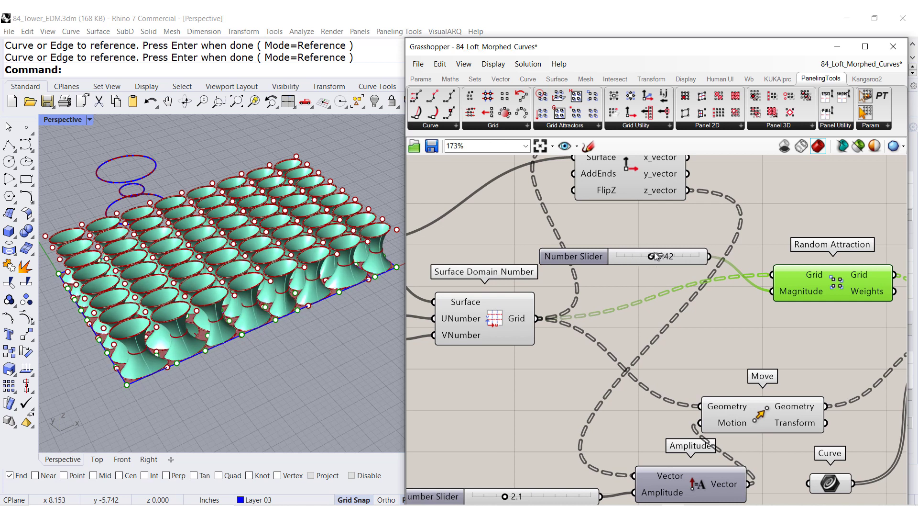
left_click_drag(649, 256, 656, 256)
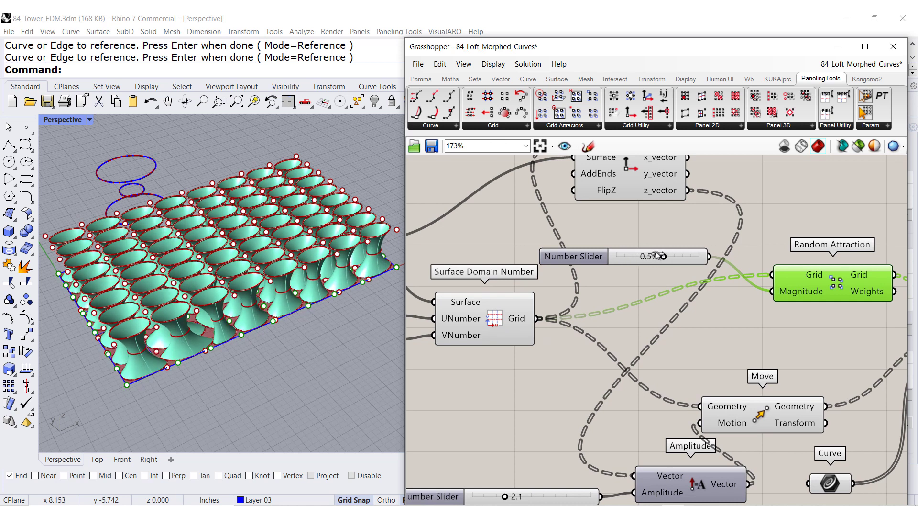
left_click_drag(659, 256, 651, 256)
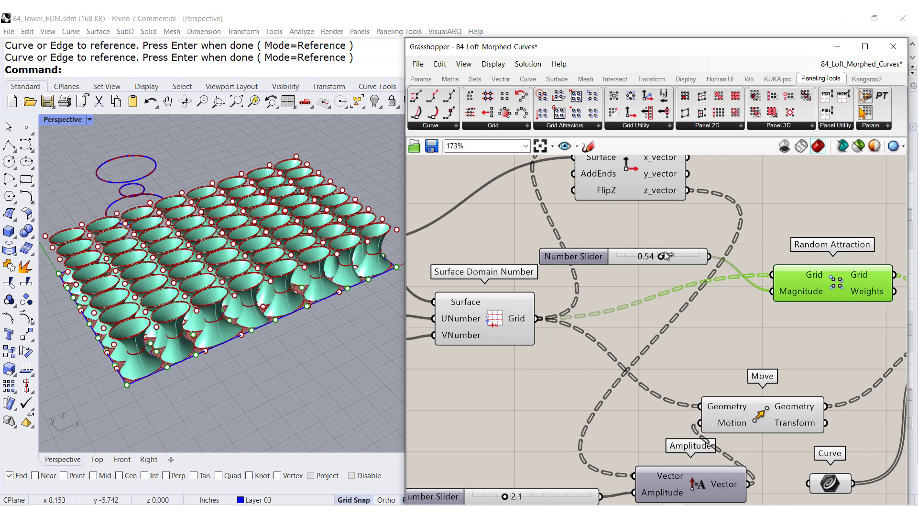
left_click_drag(665, 256, 672, 257)
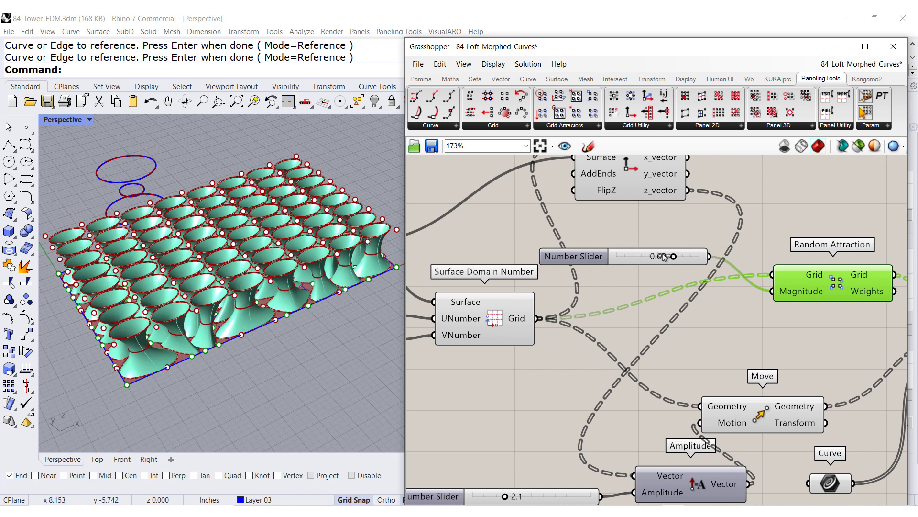
left_click_drag(671, 256, 656, 256)
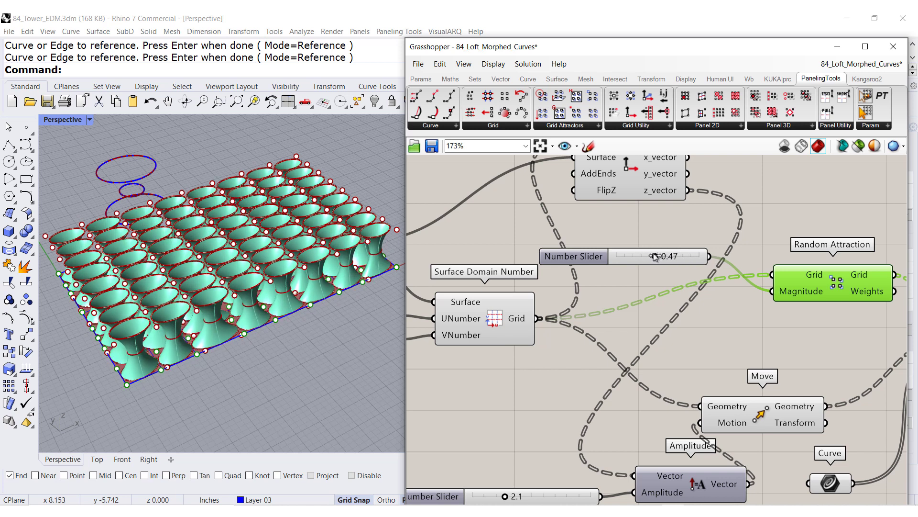
scroll("down", 3)
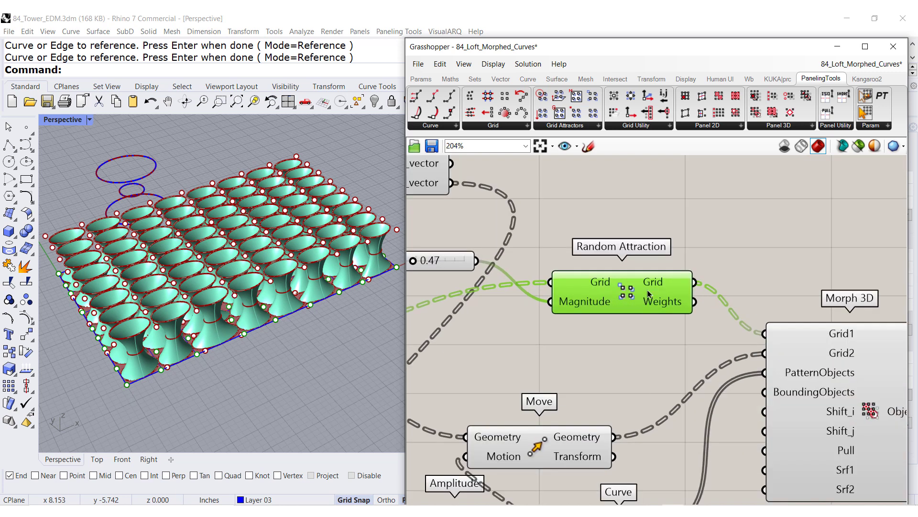
mouse_move(617, 303)
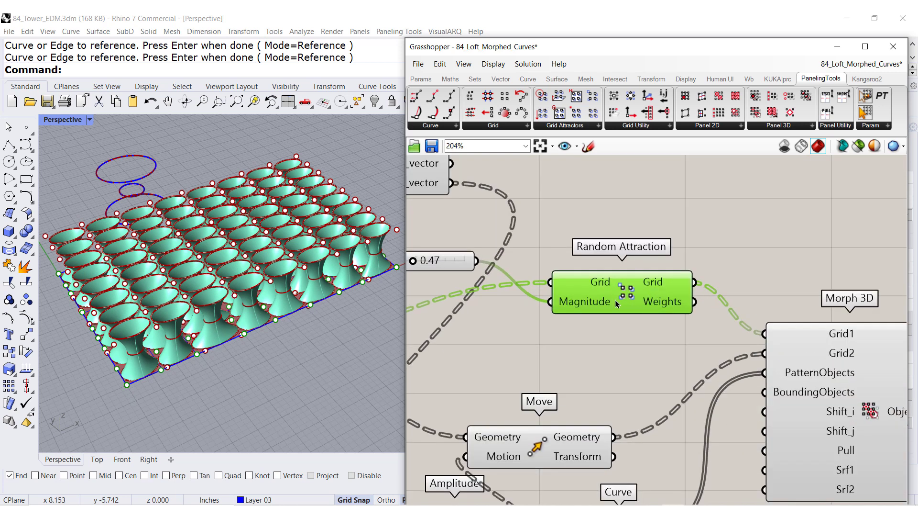